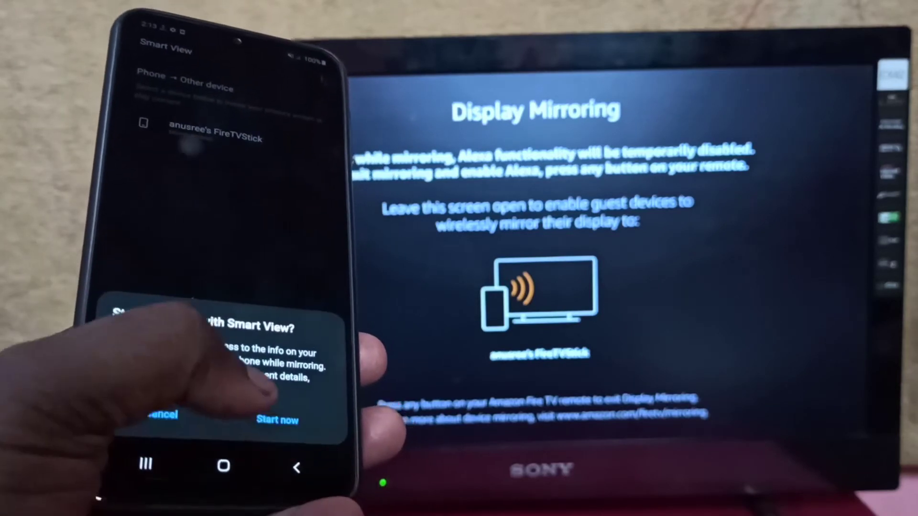
- Confirm 'Start now' on the casting prompt so the phone connects to the FireTVStick
left_click(278, 419)
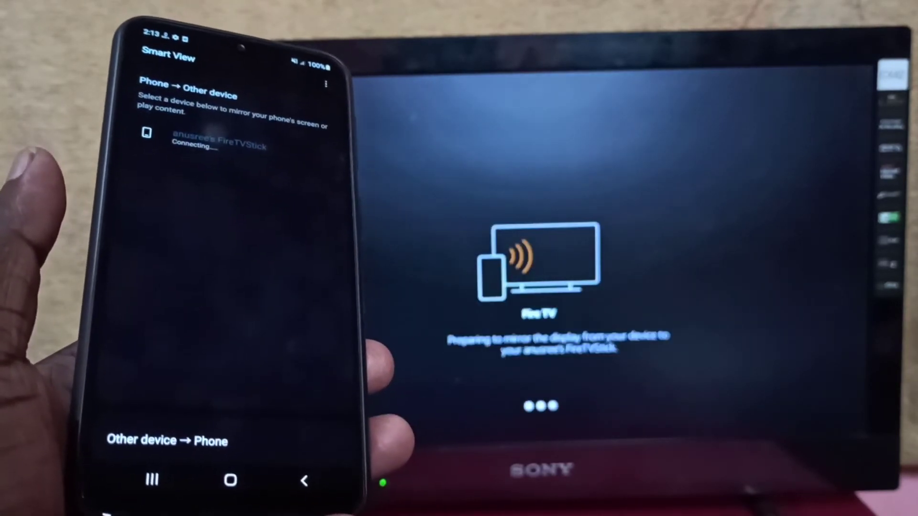